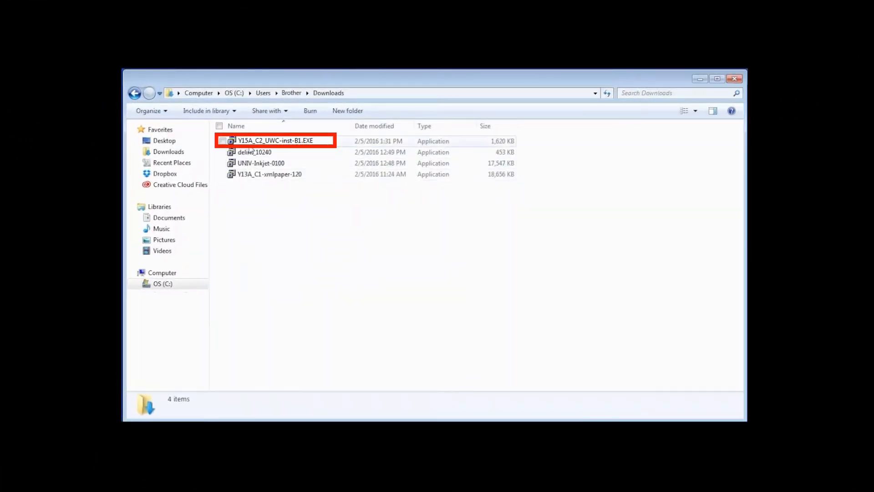
- Run Y15A_C2_UWC-inst-B1.EXE from the Downloads folder to start the Brother installer
{"action": "double_click", "coordinate": [278, 140]}
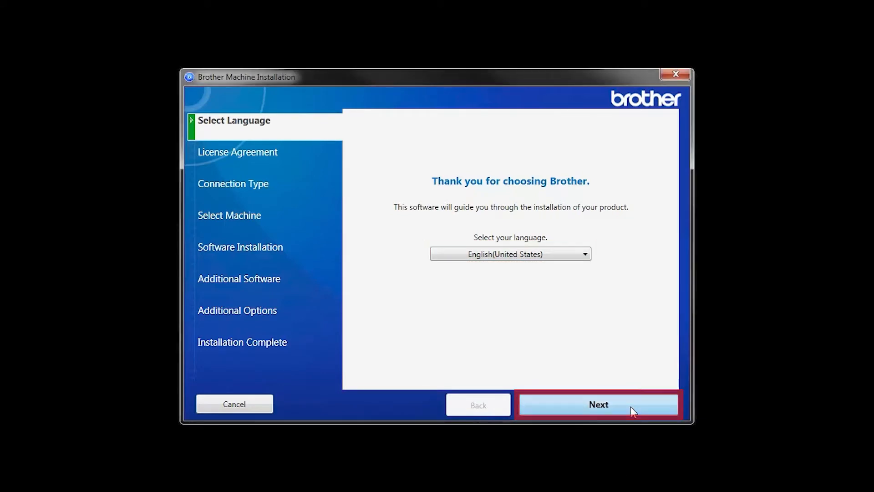
- Keep English (United States) and accept the Brother license agreement
{"action": "left_click", "coordinate": [598, 405]}
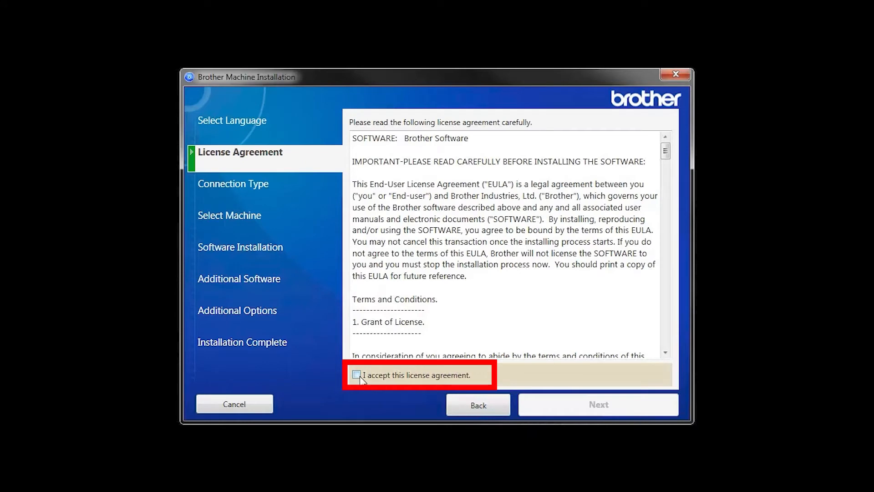
{"action": "left_click", "coordinate": [356, 374]}
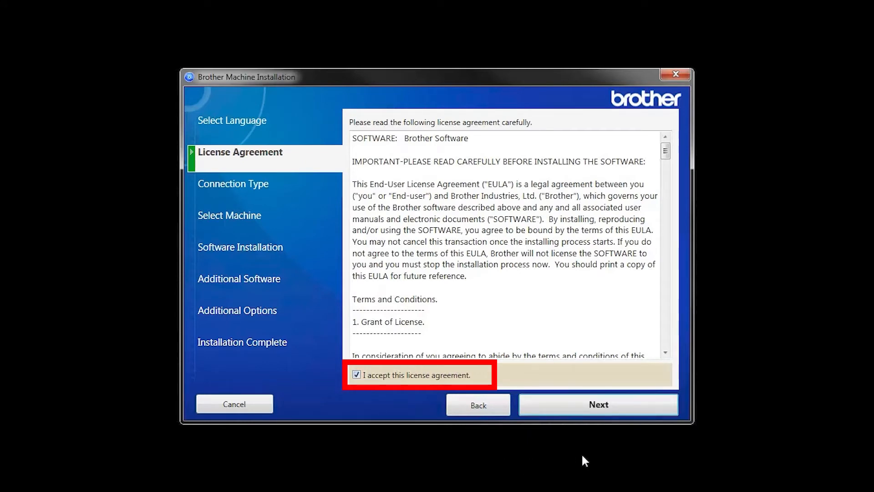
{"action": "left_click", "coordinate": [597, 404]}
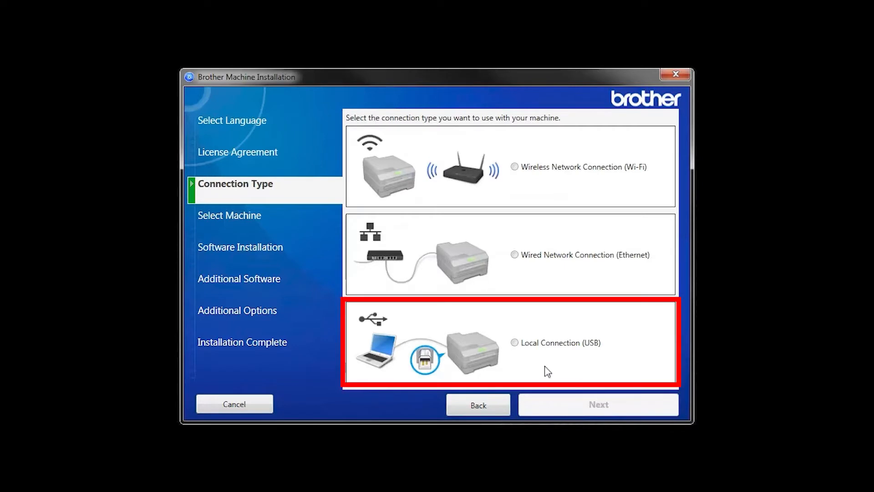
- Choose Local Connection (USB) and confirm the printer is connected
{"action": "left_click", "coordinate": [514, 342]}
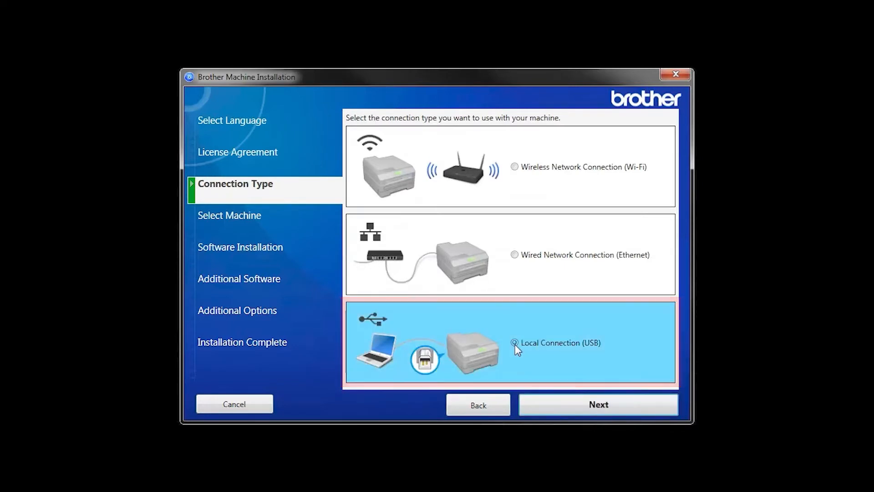
{"action": "left_click", "coordinate": [598, 404]}
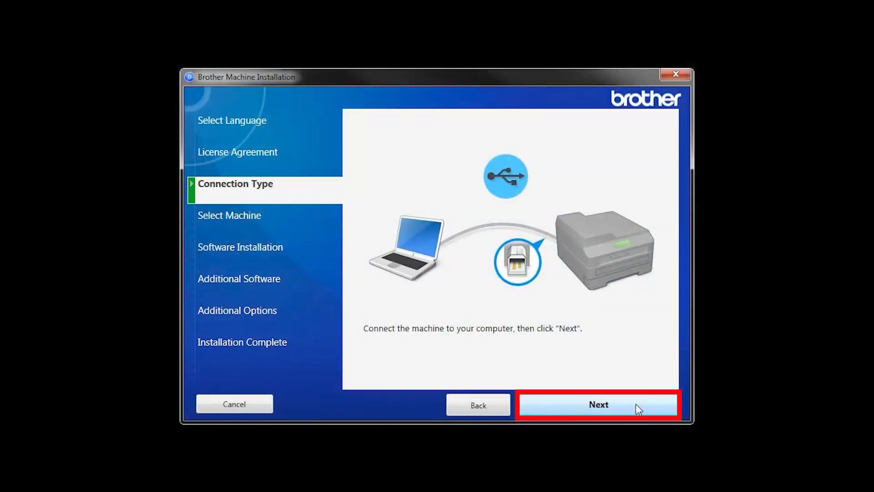
{"action": "left_click", "coordinate": [598, 405]}
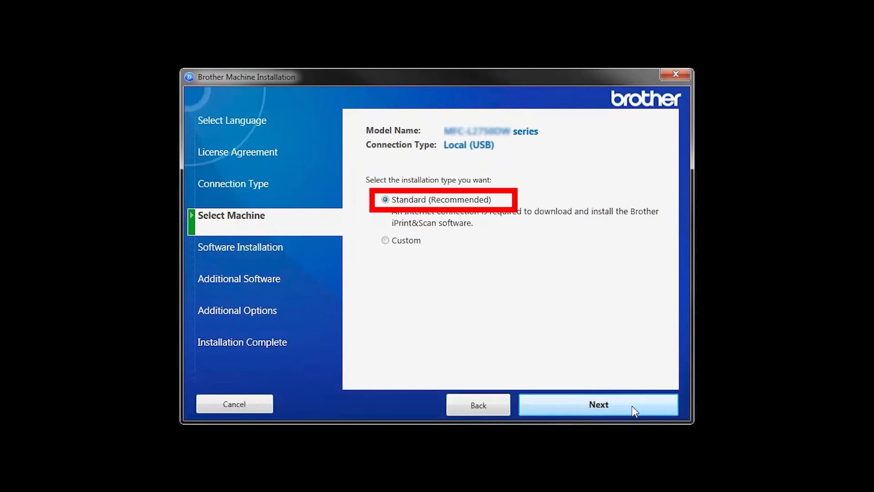
- Confirm the Standard (Recommended) installation and let the software install
{"action": "left_click", "coordinate": [598, 404]}
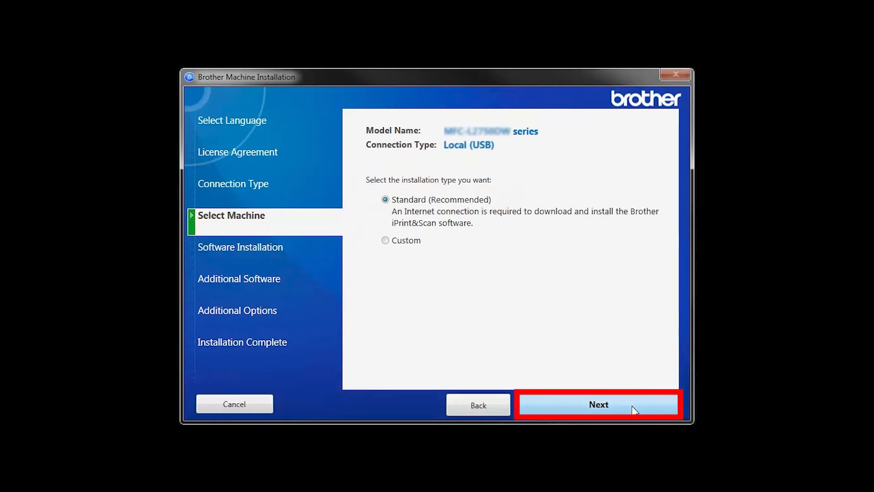
{"action": "left_click", "coordinate": [599, 404]}
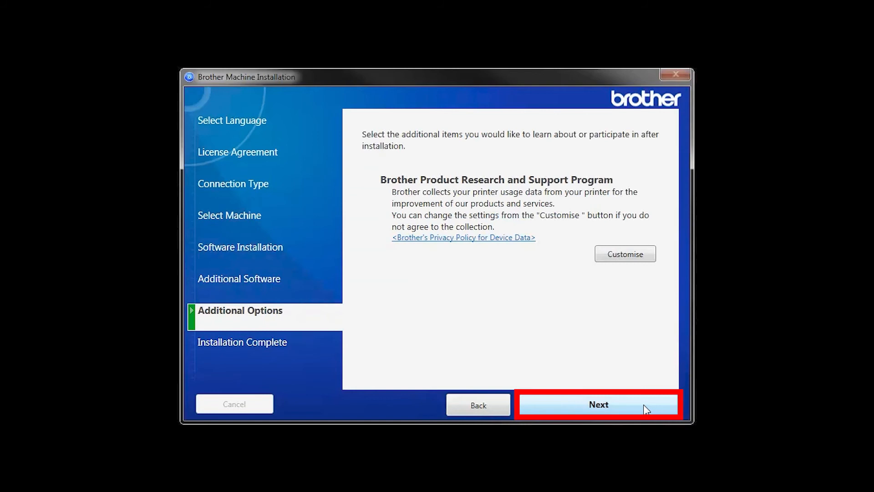
- Skip past Additional Options and finish the completed Brother installation
{"action": "left_click", "coordinate": [598, 404]}
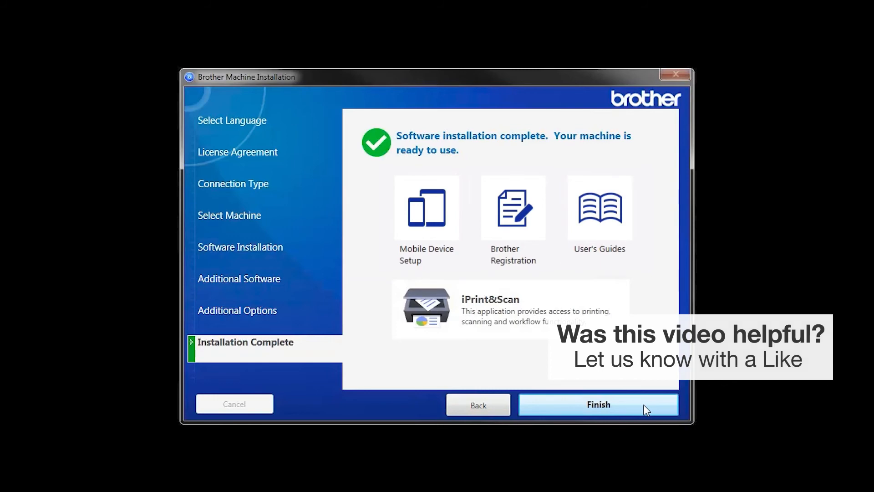
{"action": "left_click", "coordinate": [598, 404]}
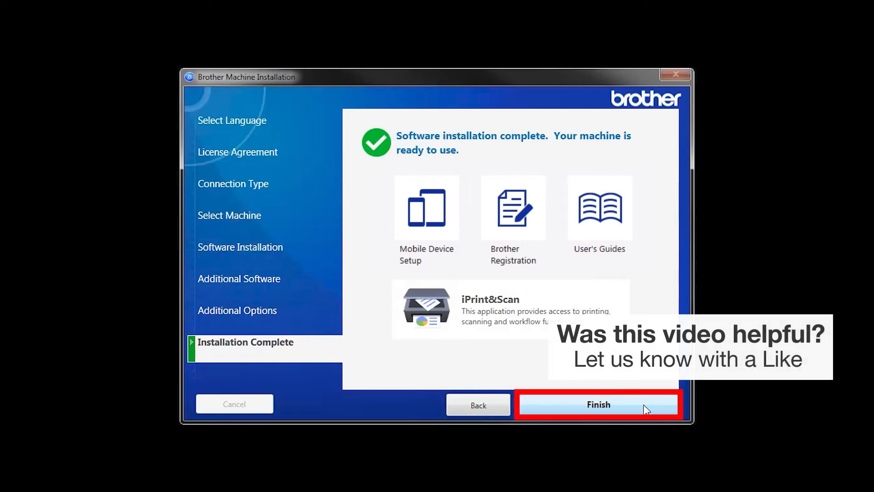